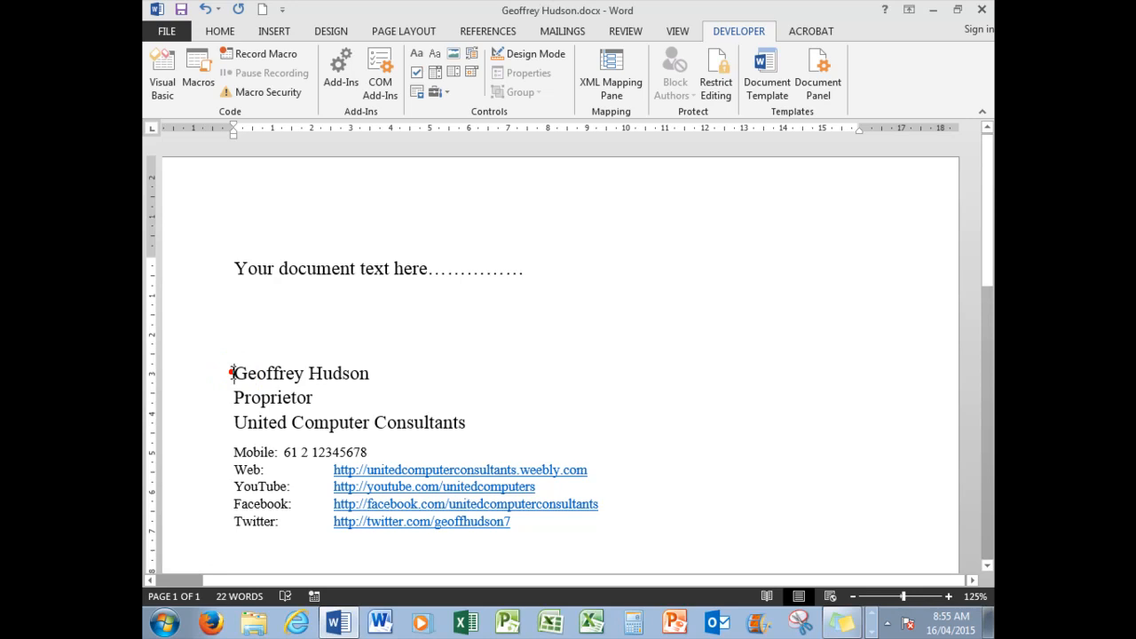
Select the Geoffrey Hudson signature block and choose Save Selection to Quick Part Gallery.
drag(235, 373, 547, 523)
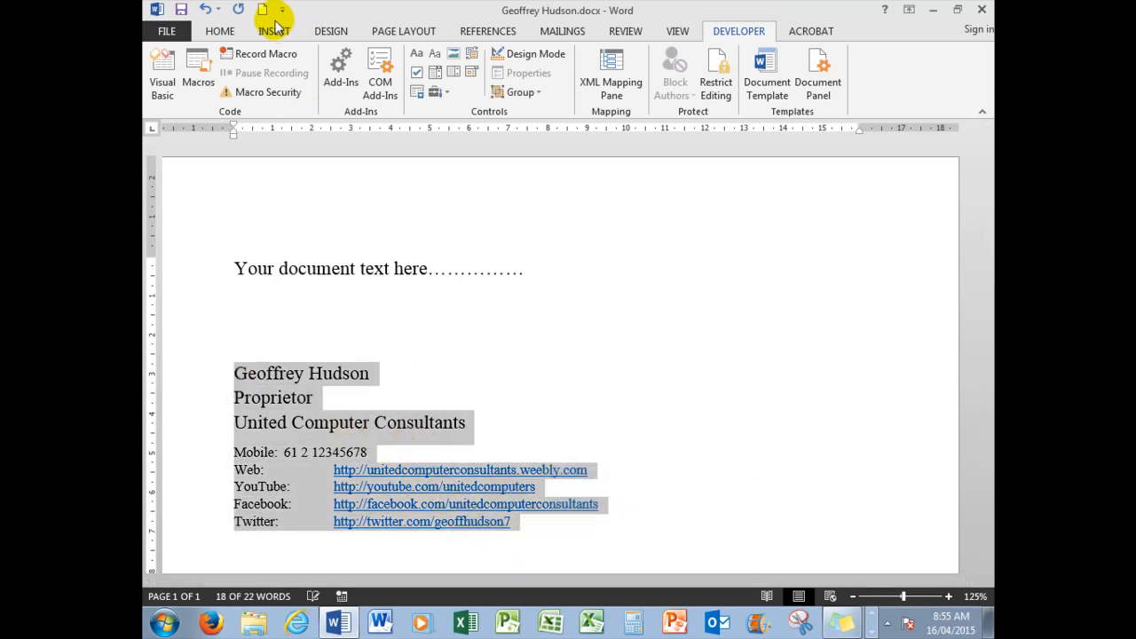
click(273, 32)
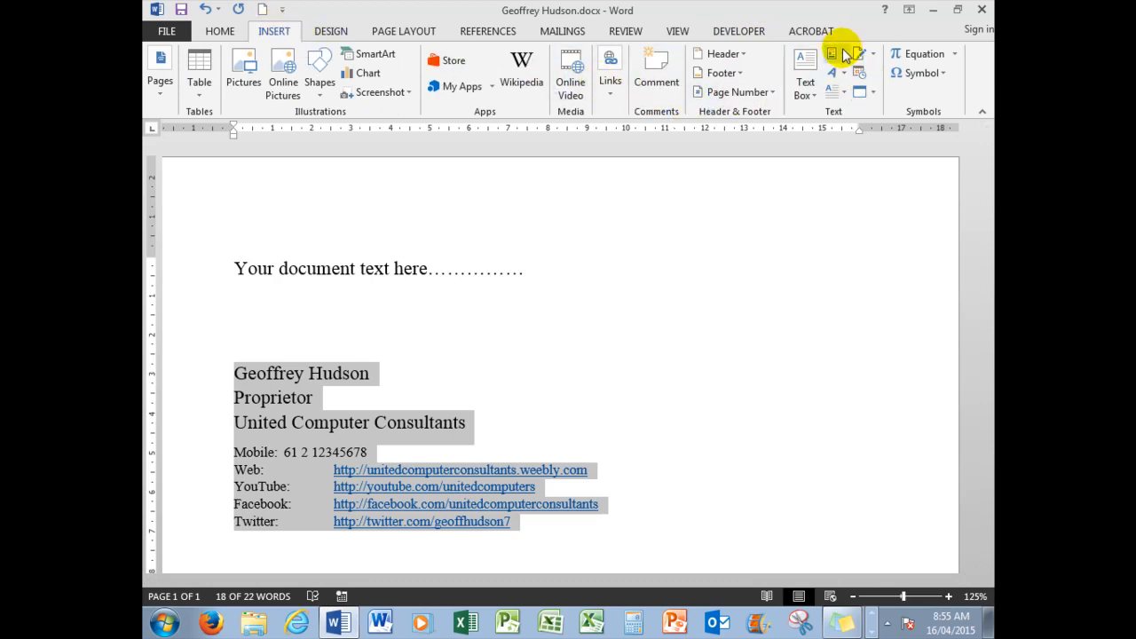
mouse_move(836, 55)
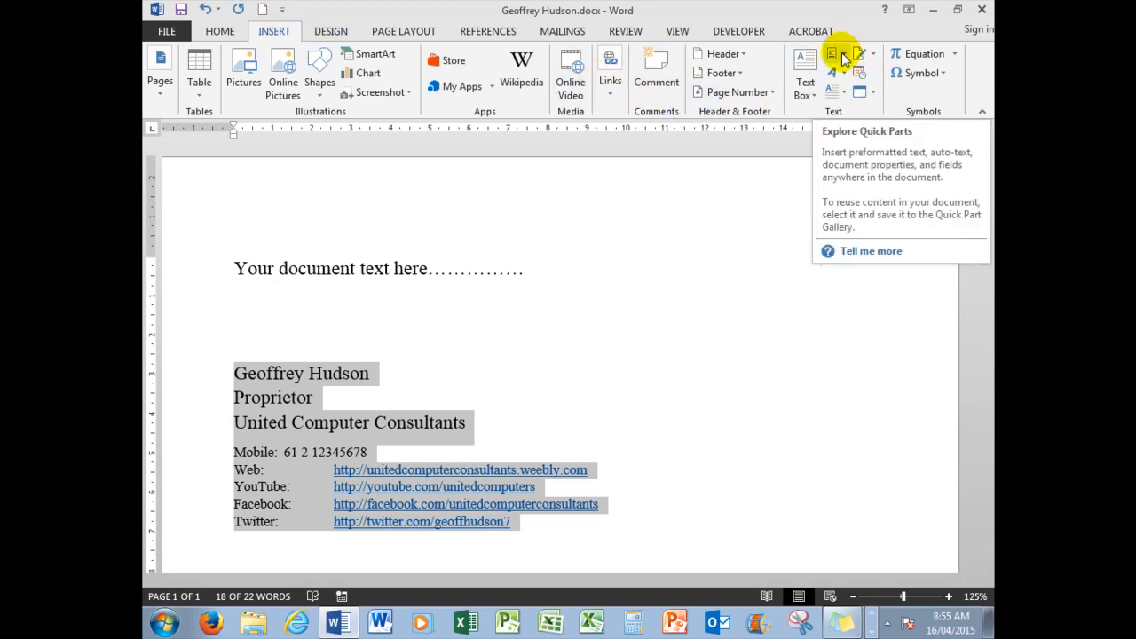
click(834, 54)
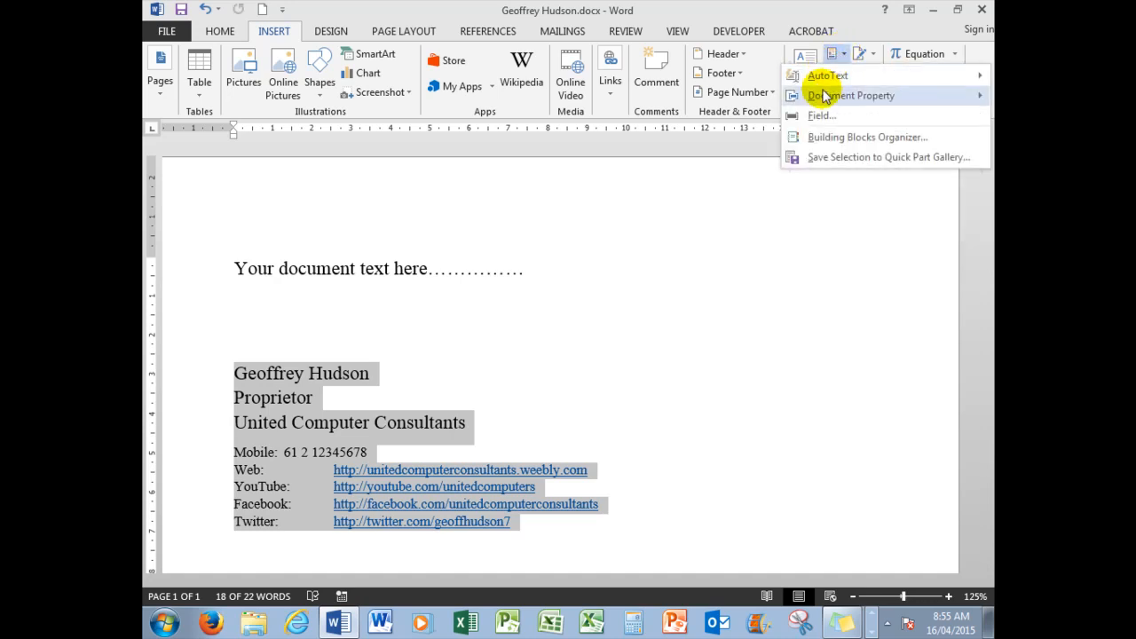
mouse_move(831, 159)
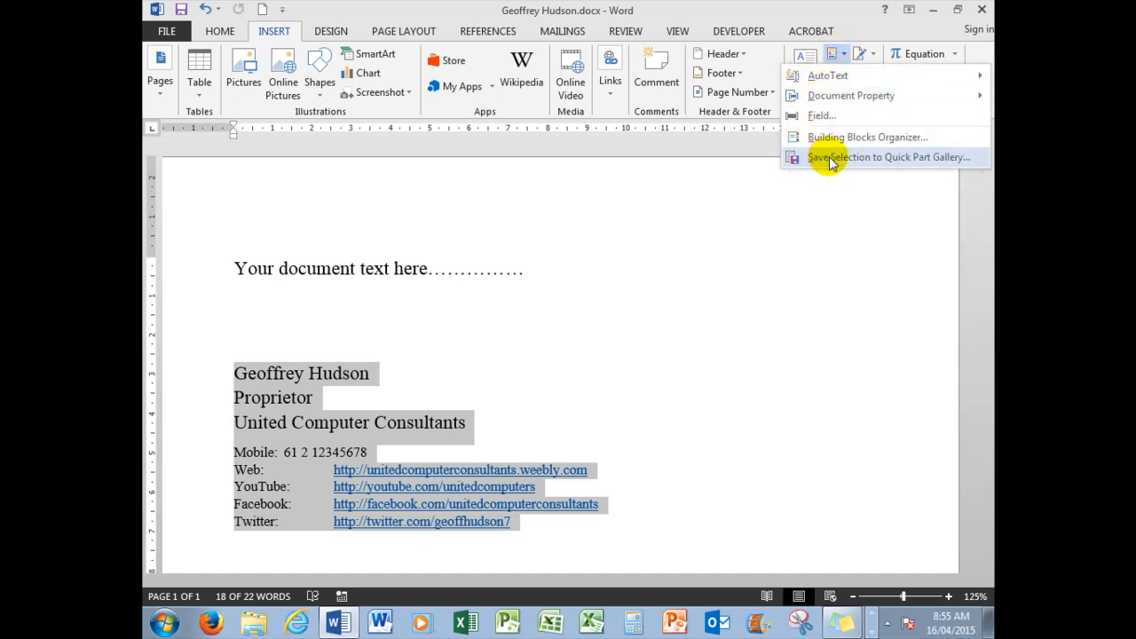
click(888, 156)
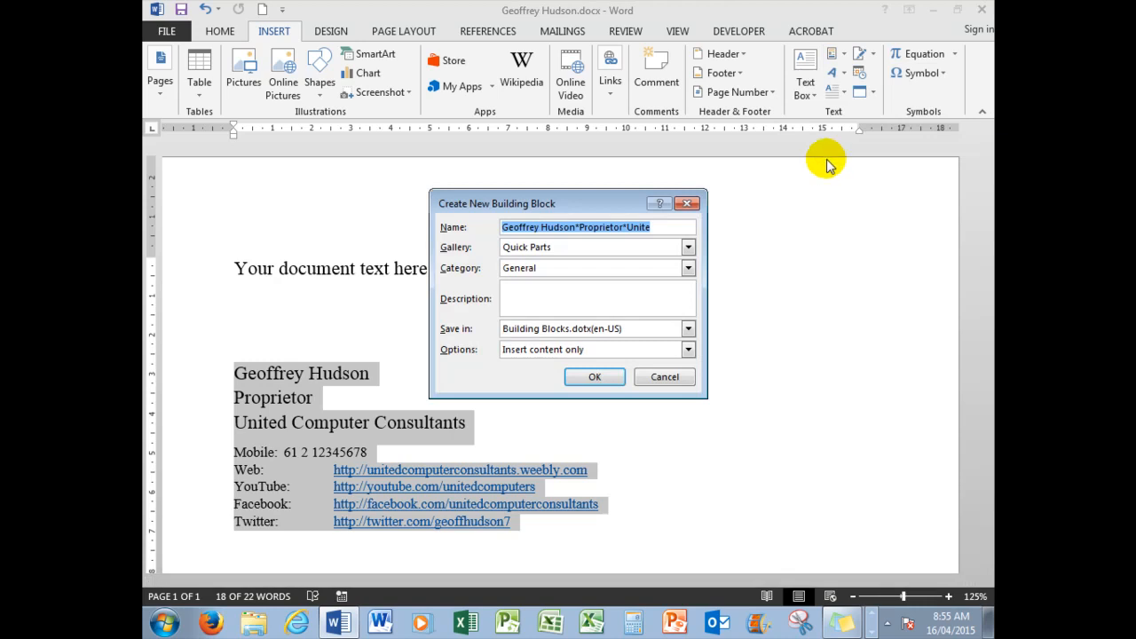
mouse_move(834, 55)
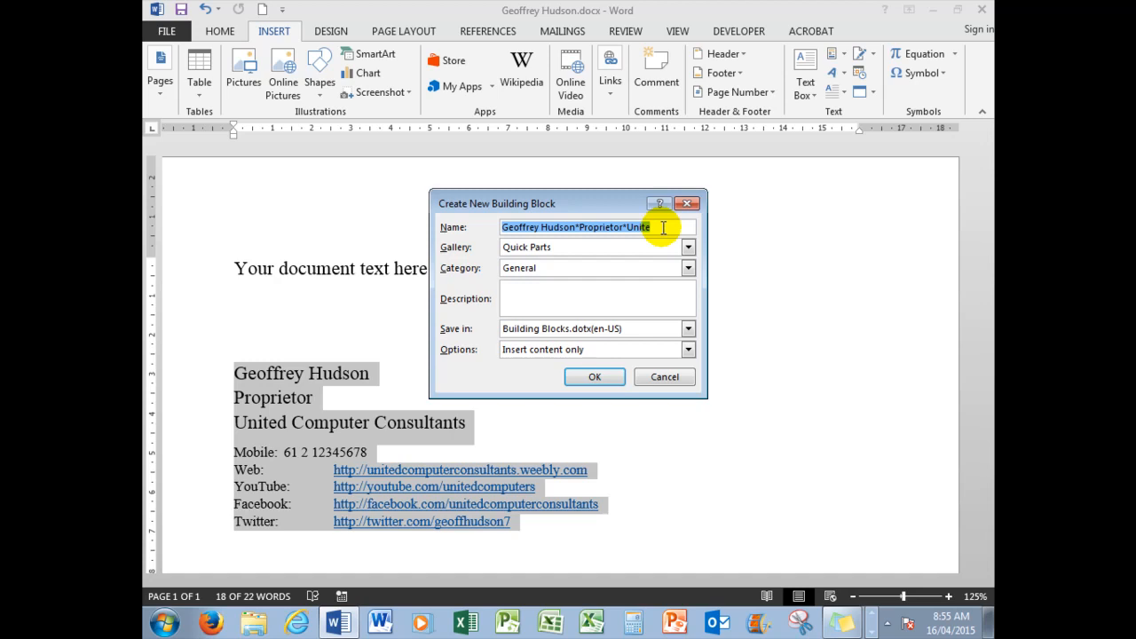
Name the new building block 'Signature' and confirm saving it.
text(Sig)
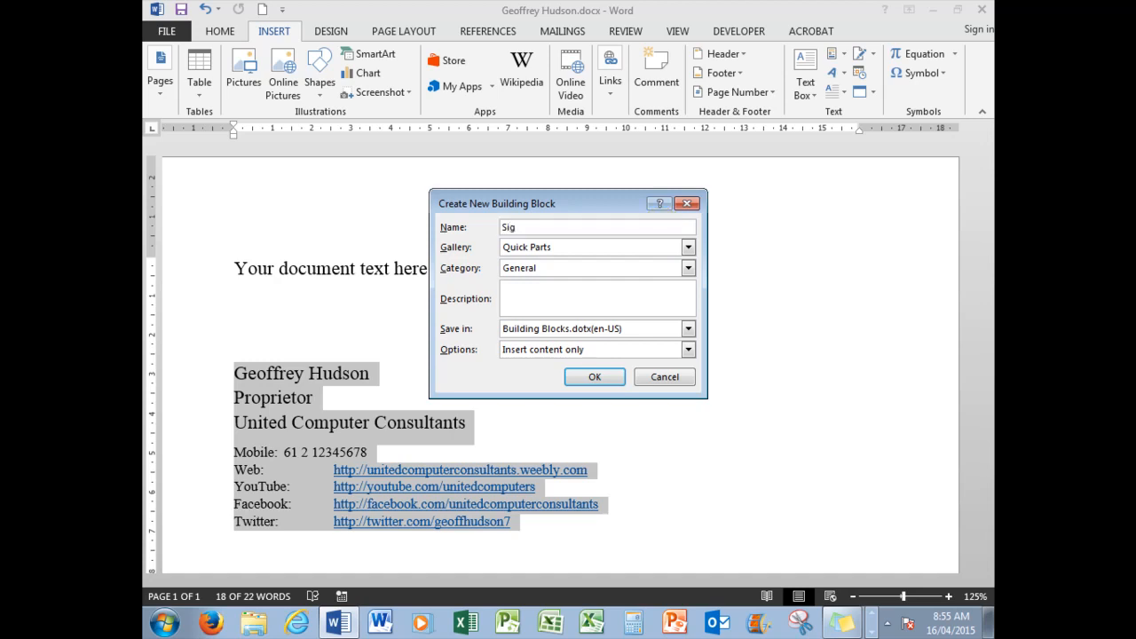
text(Signature)
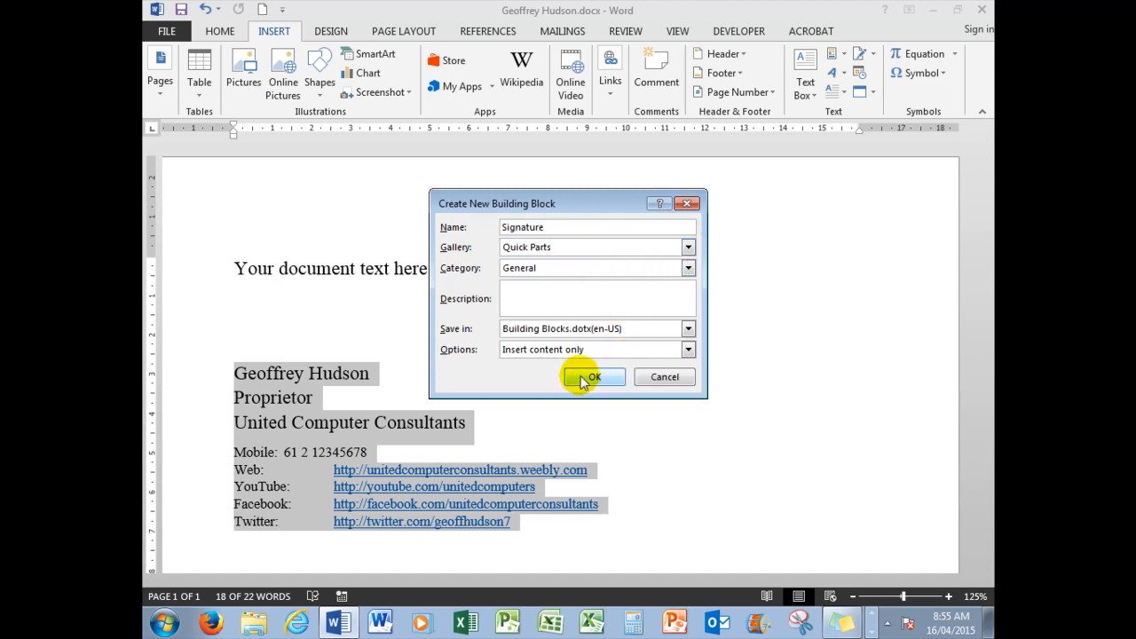
click(593, 377)
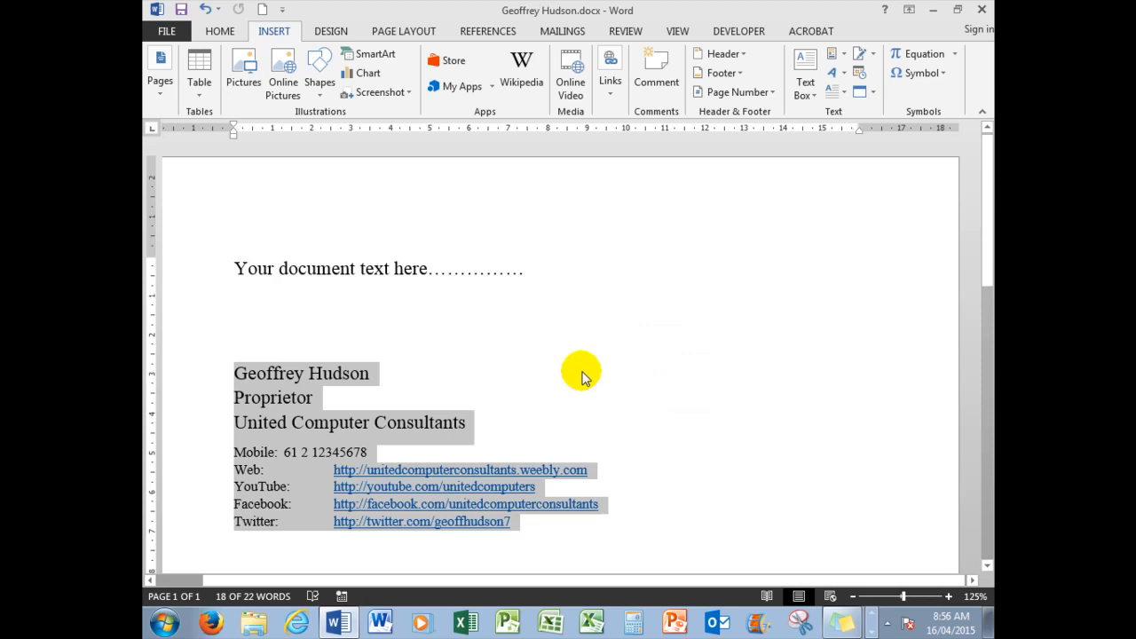
mouse_move(834, 55)
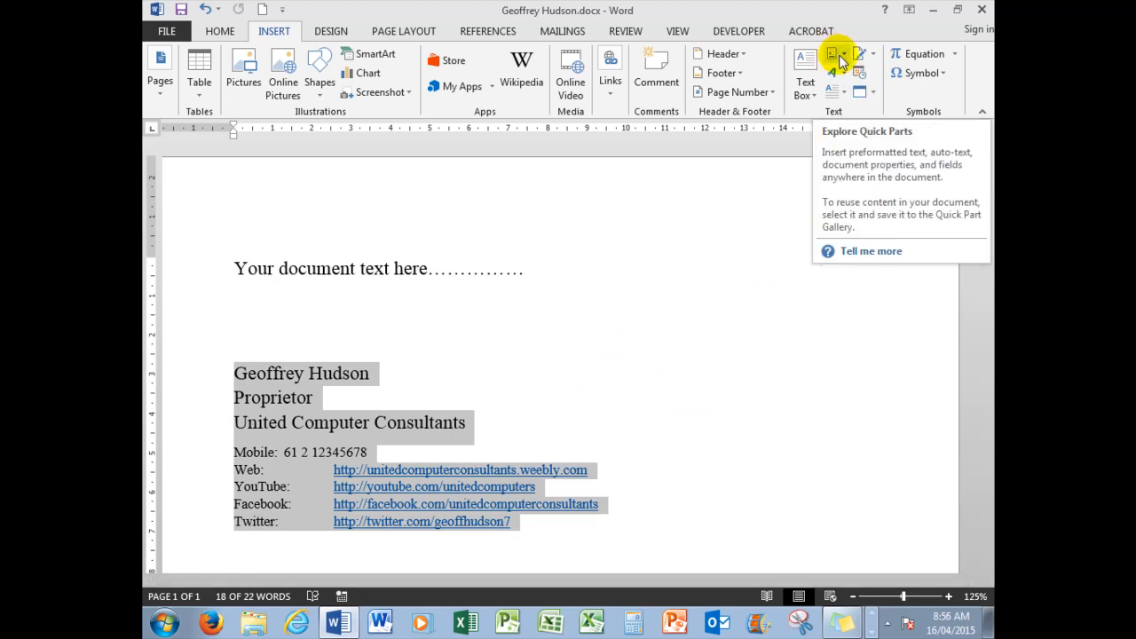
mouse_move(695, 237)
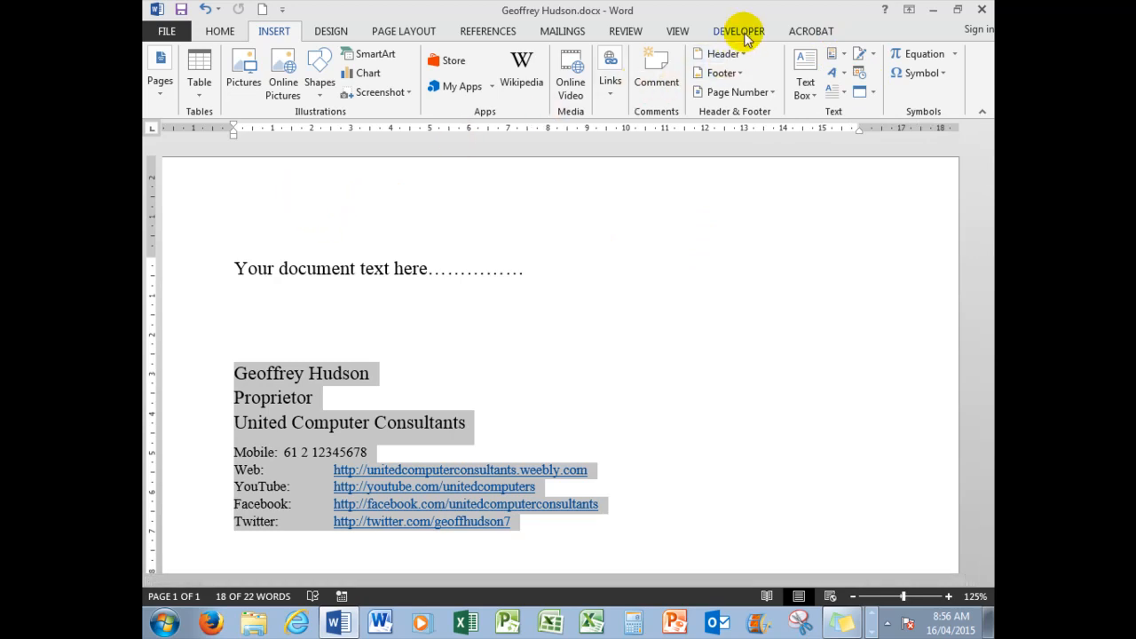
Switch to the Developer commands to reach the macro recording tools.
click(739, 30)
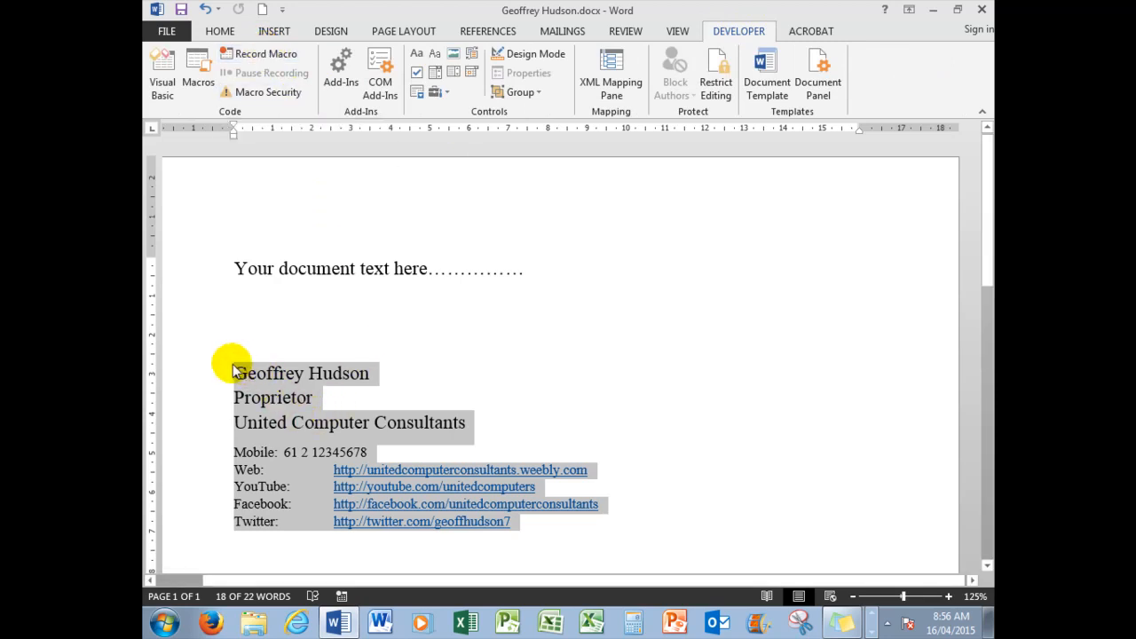
mouse_move(269, 380)
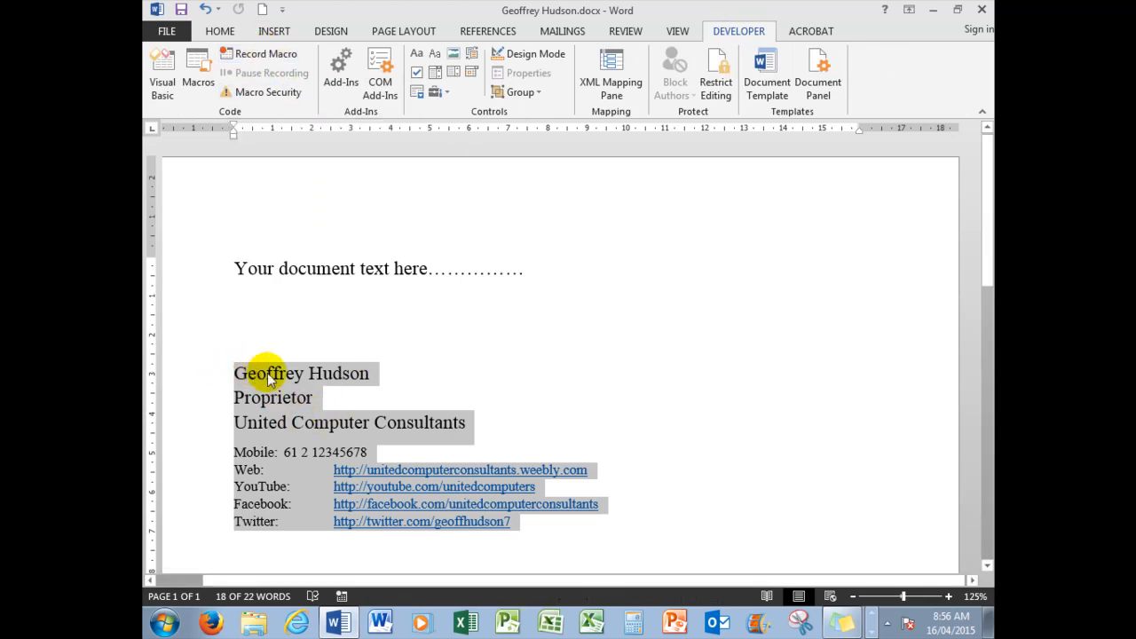
mouse_move(448, 533)
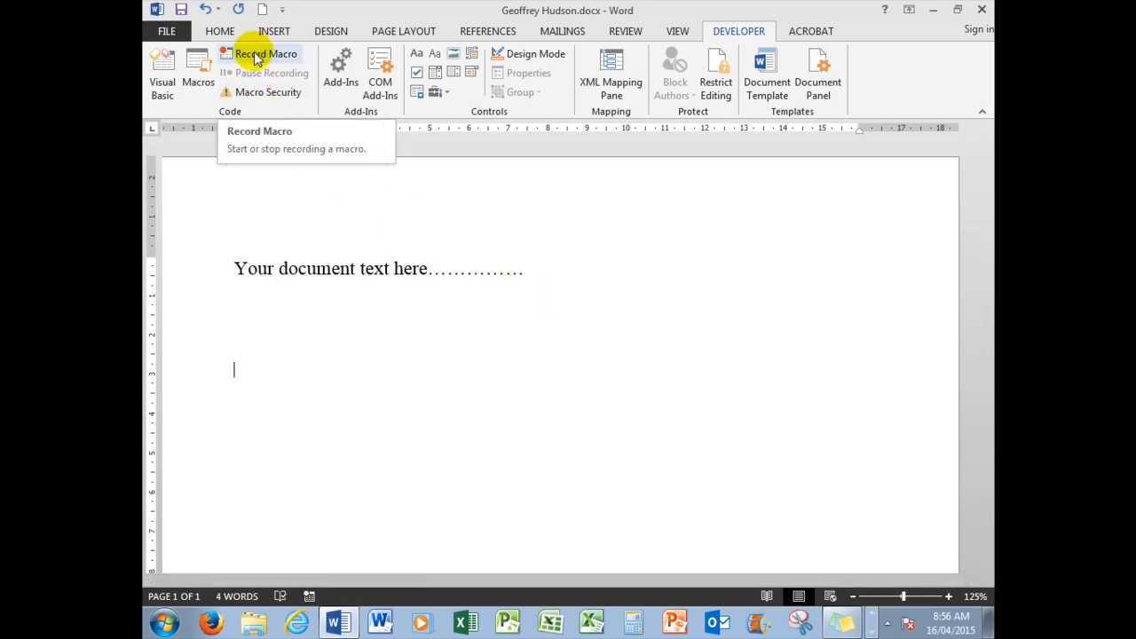
Record new Macro1, add Normal.NewMacros.Macro1 to the Quick Access Toolbar with a smiley icon.
click(256, 54)
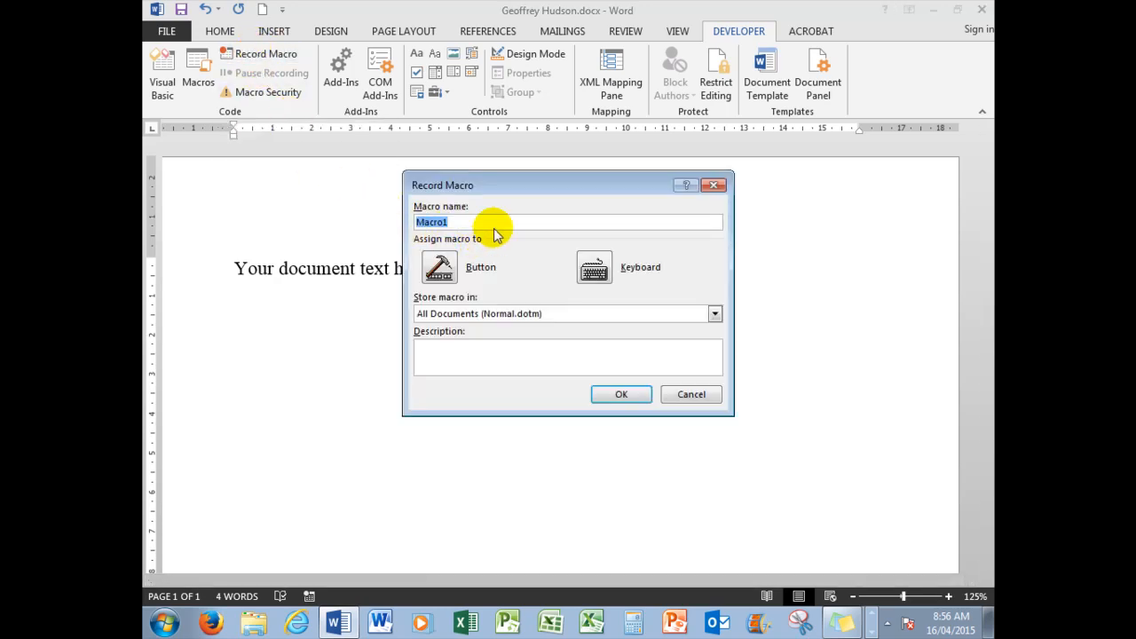
click(440, 266)
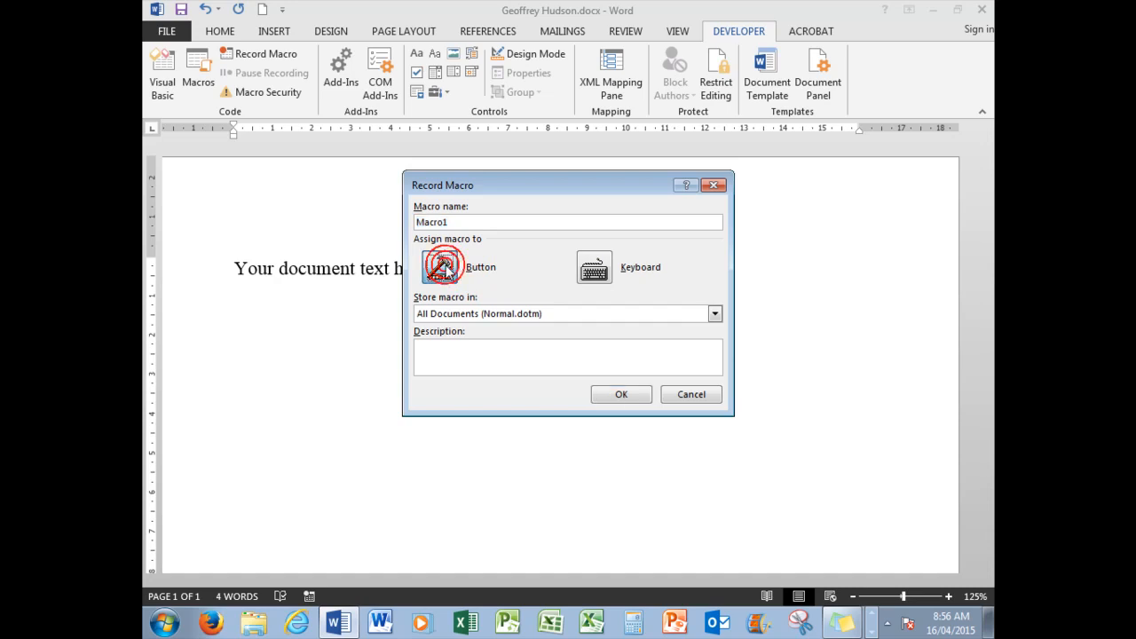
click(436, 266)
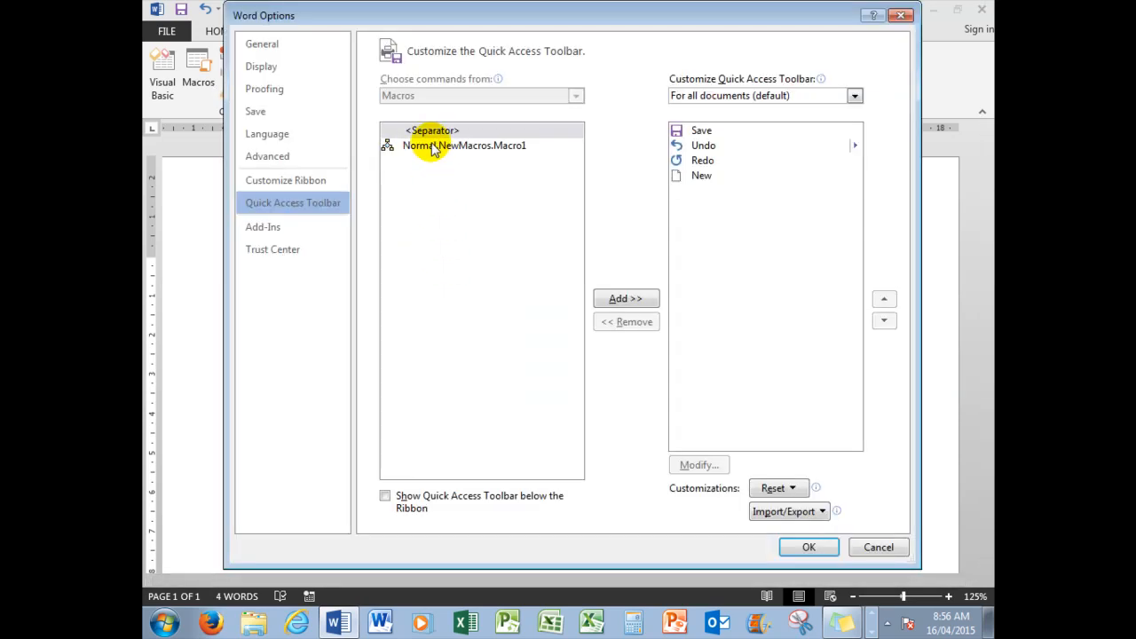
click(464, 146)
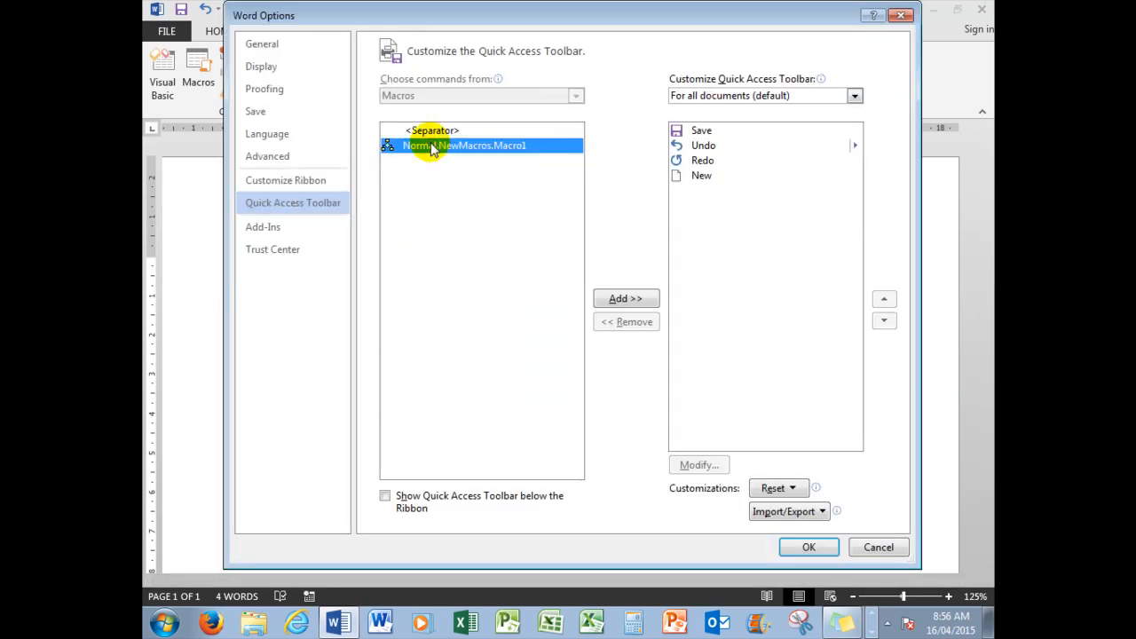
mouse_move(493, 171)
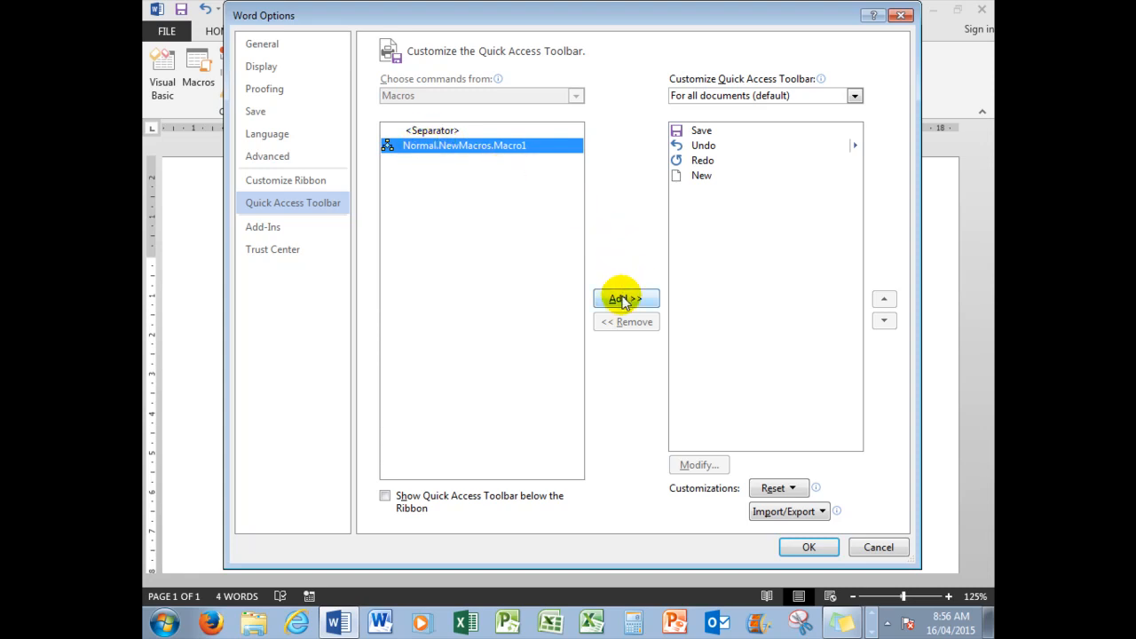
click(625, 298)
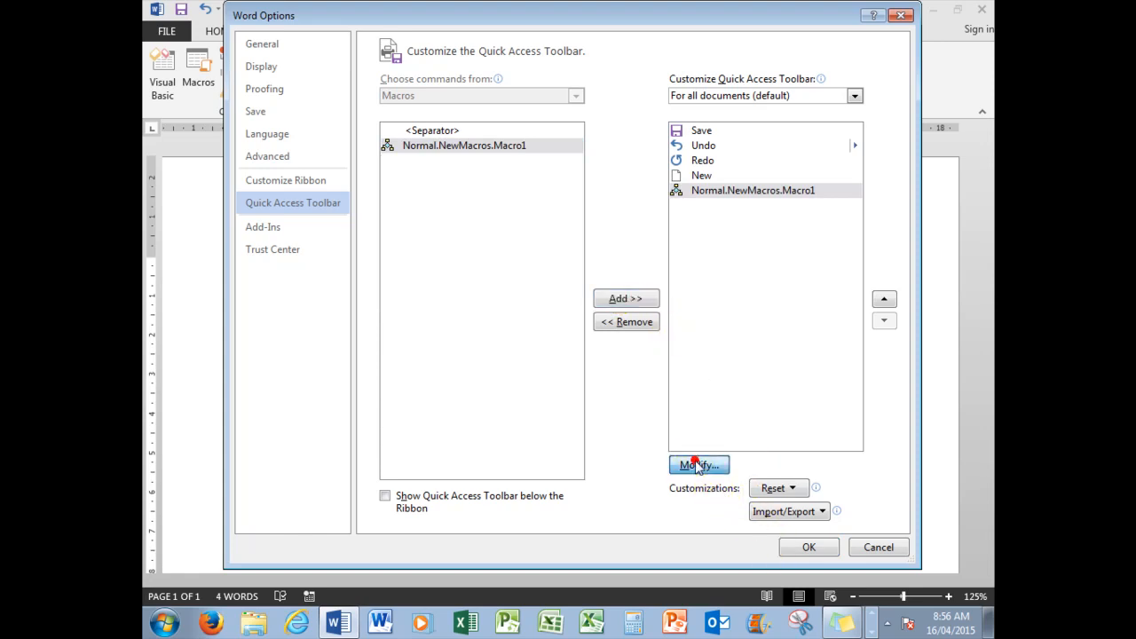
click(700, 465)
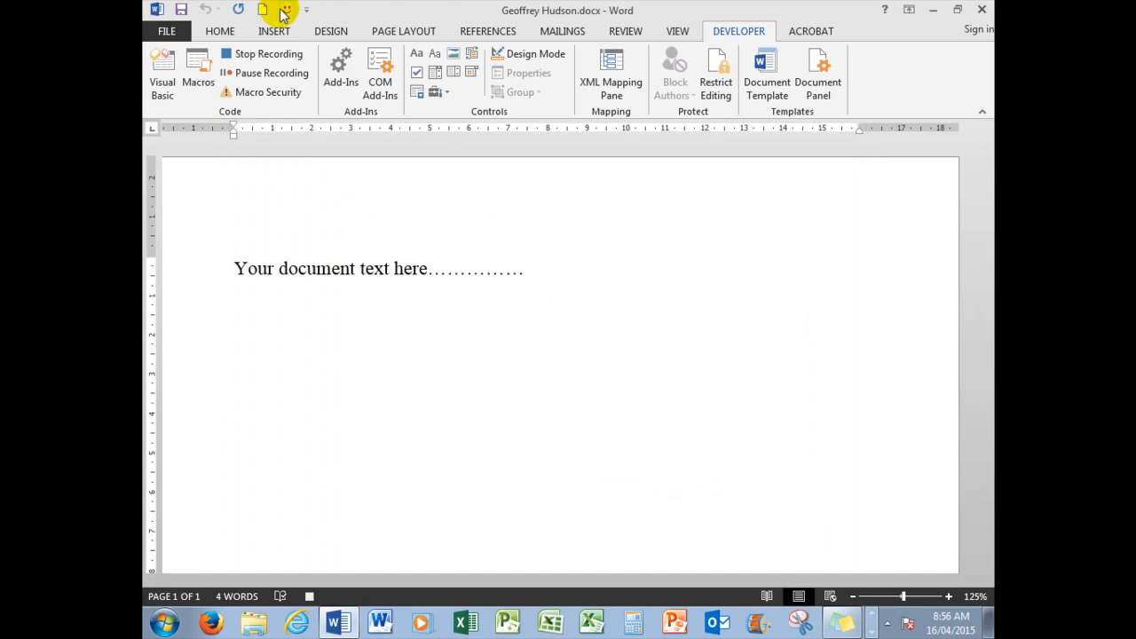
mouse_move(327, 158)
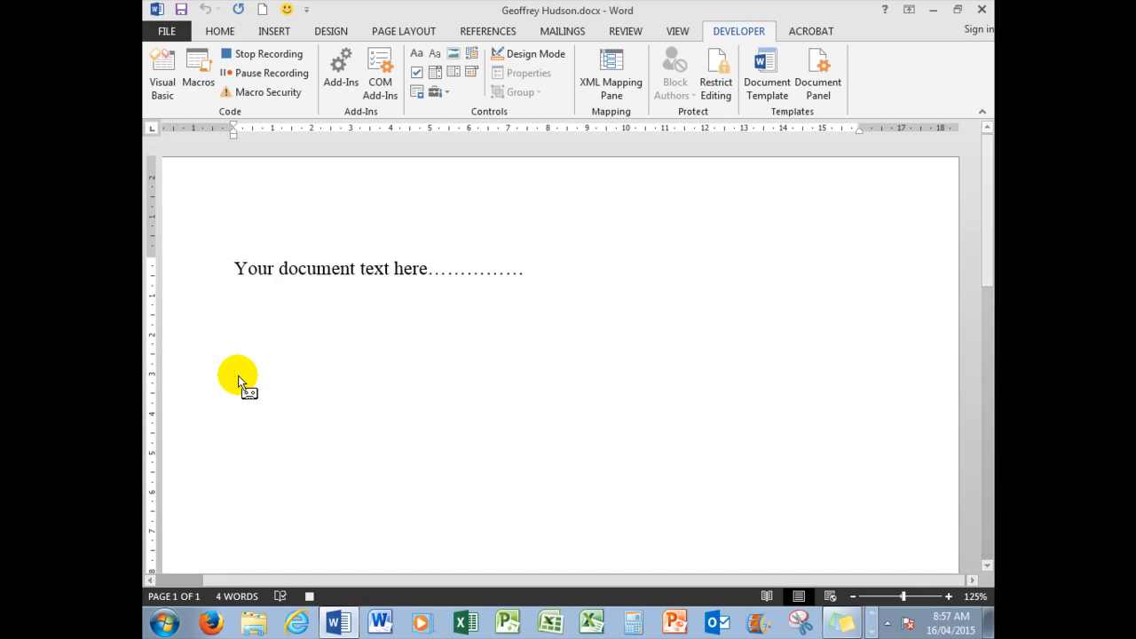
Place the insertion point below the text and show the Quick Parts gallery with Signature.
click(273, 32)
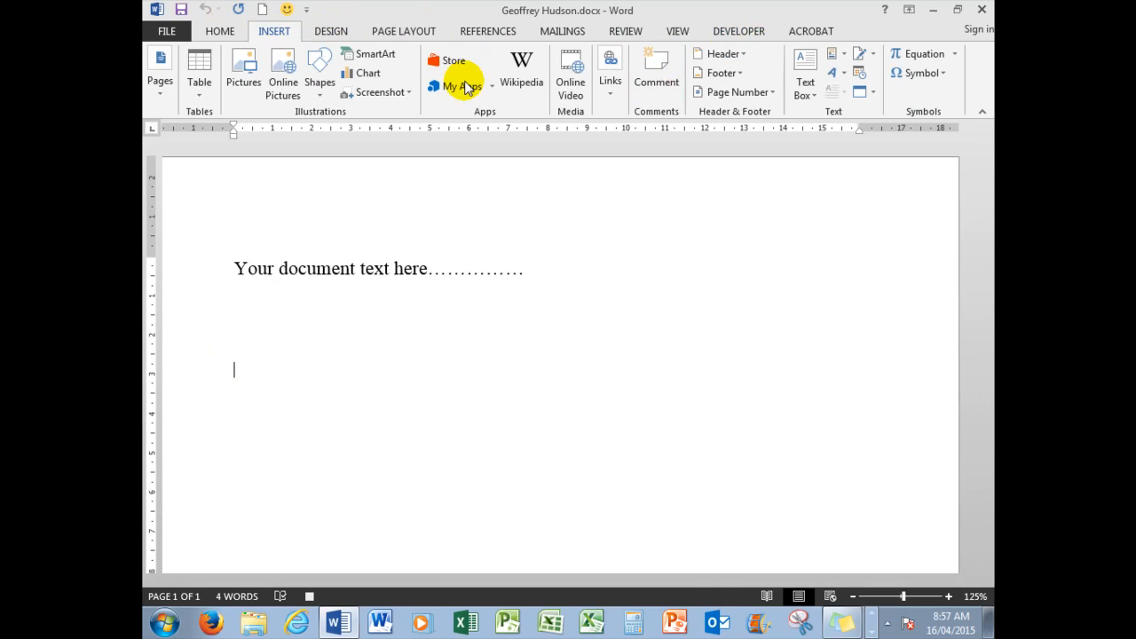
click(841, 54)
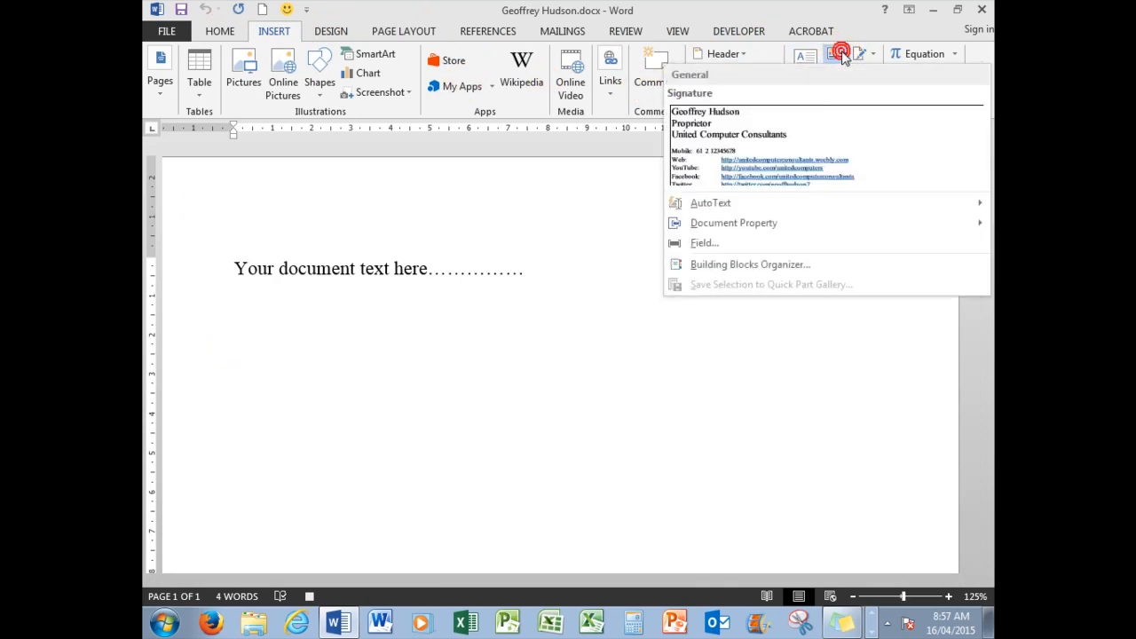
mouse_move(759, 194)
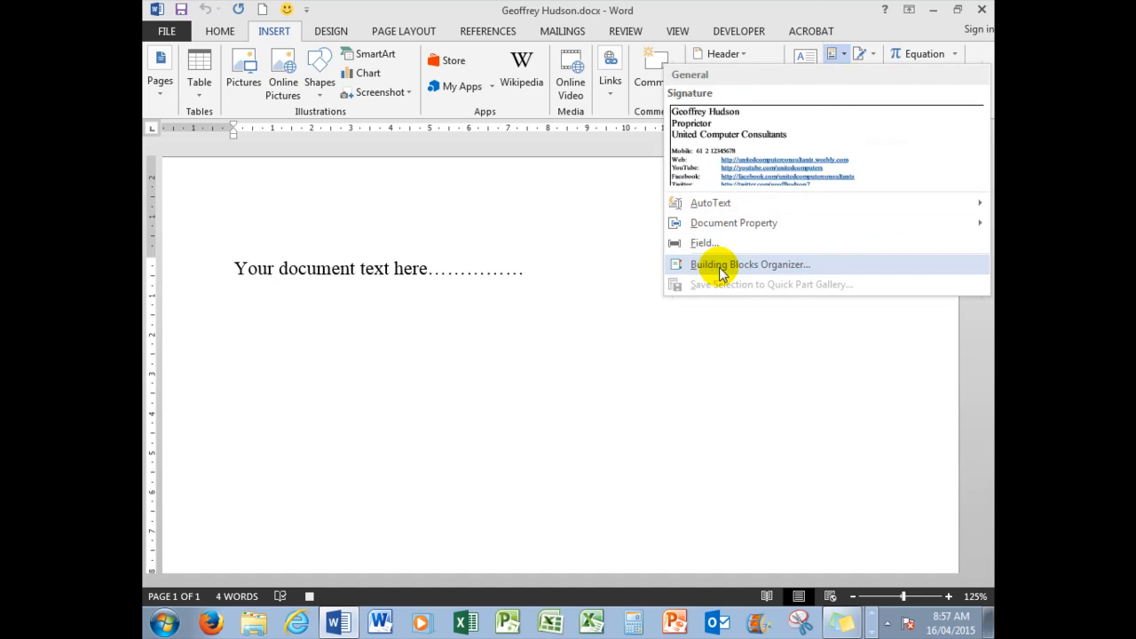
In Building Blocks Organizer, sort by Name and insert the Signature block.
click(749, 263)
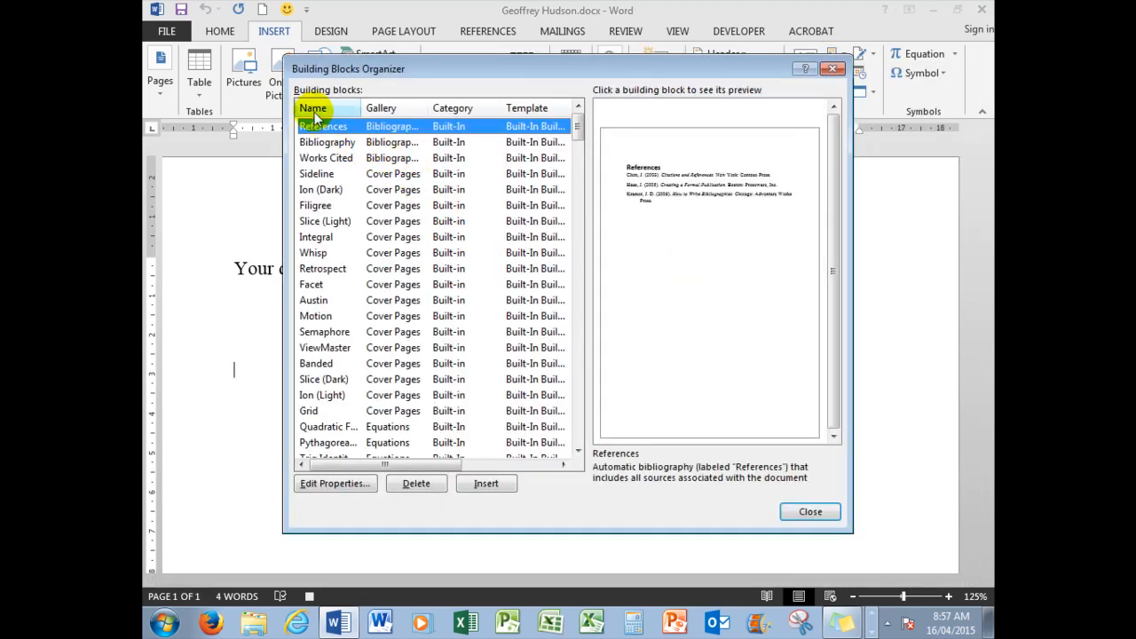
click(312, 109)
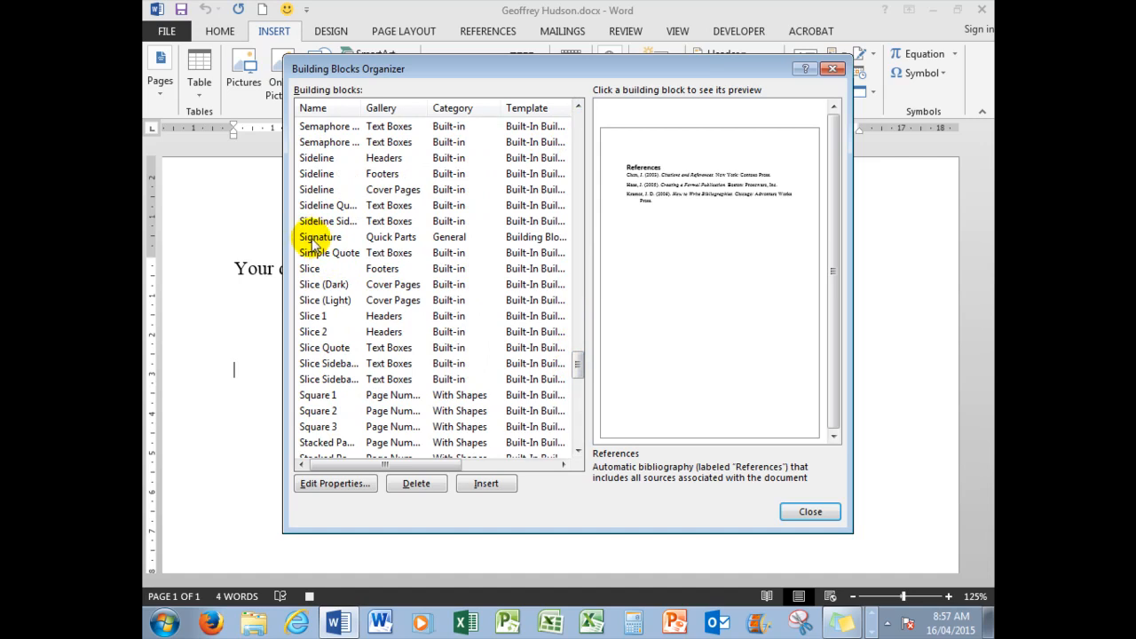
click(320, 238)
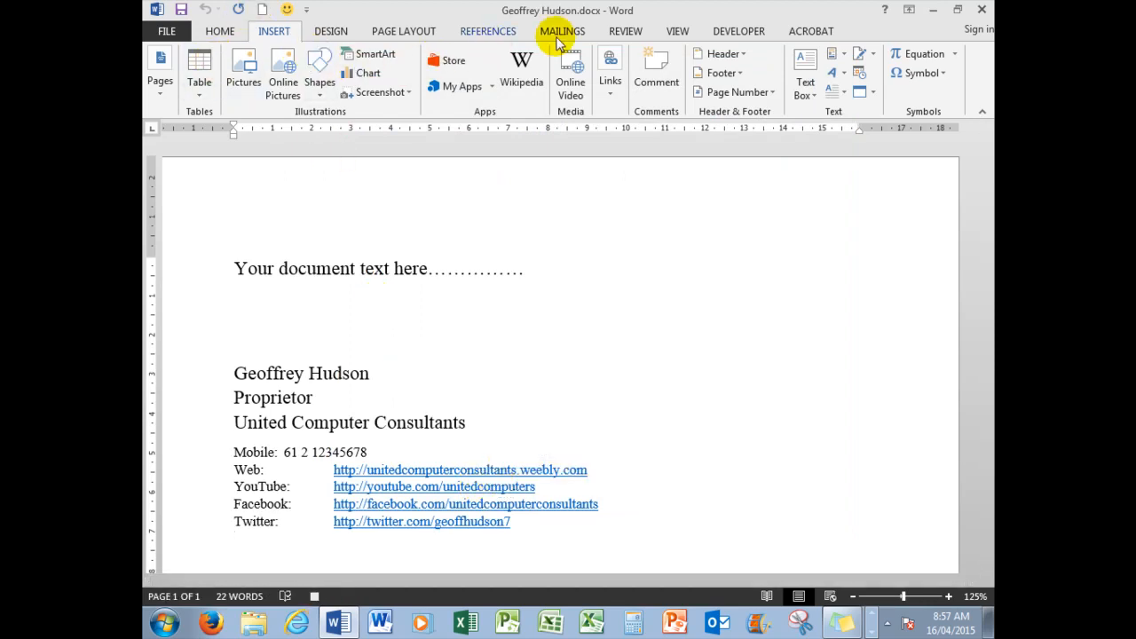
Stop recording the macro, then select and delete the inserted signature block.
click(738, 30)
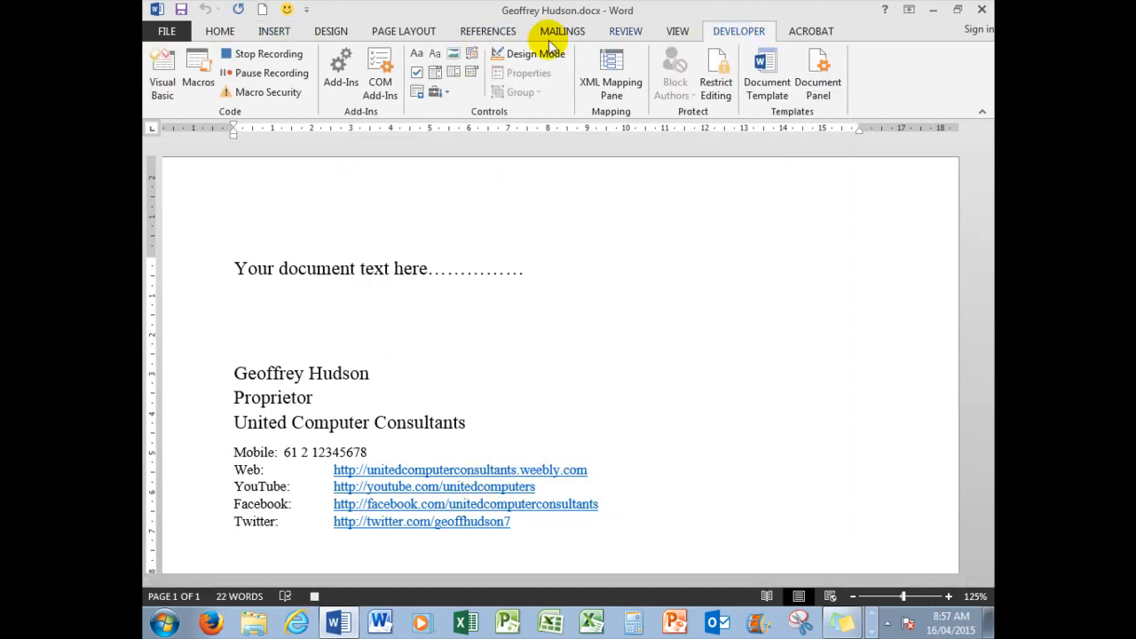
click(277, 53)
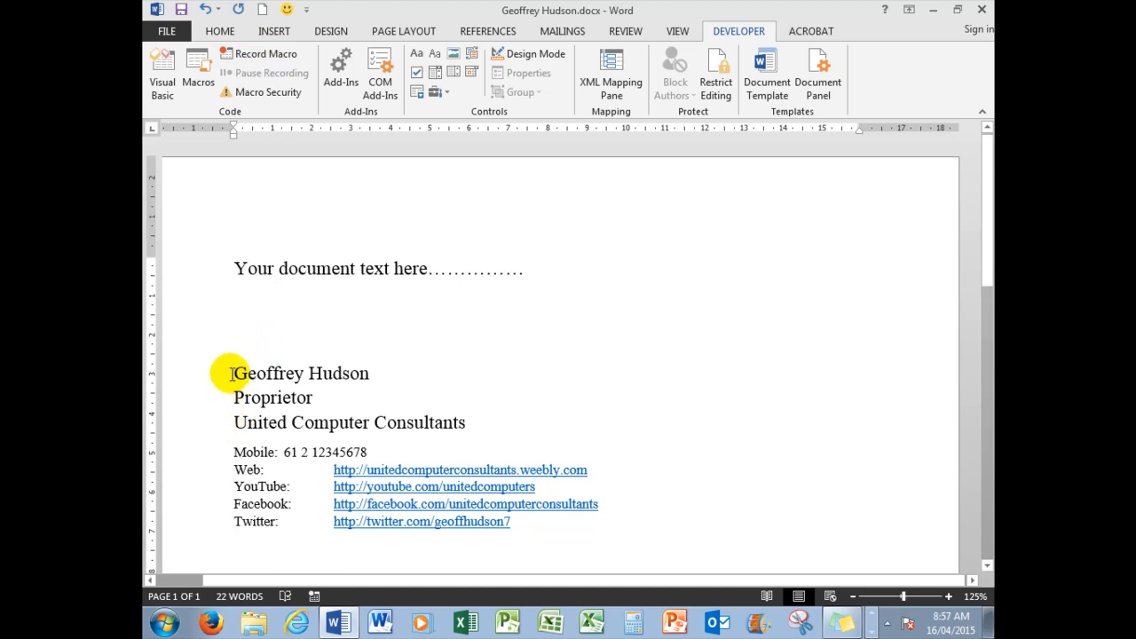
drag(234, 373, 583, 529)
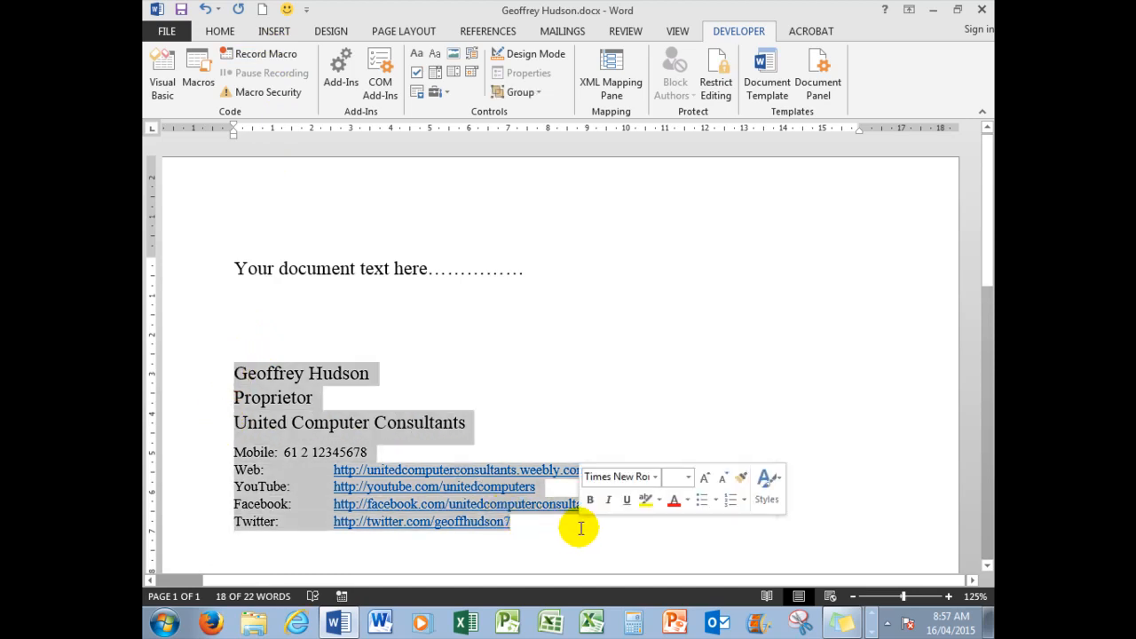
key(Delete)
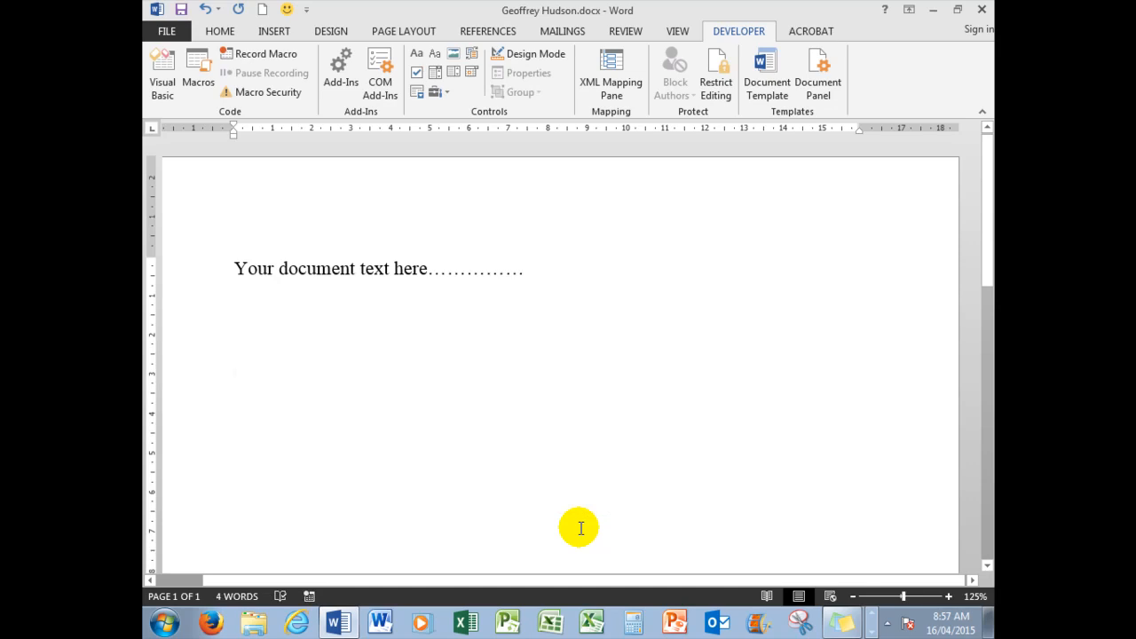
Add two lines of random test text below the placeholder text.
text(Aysdjasydjasdgjasd)
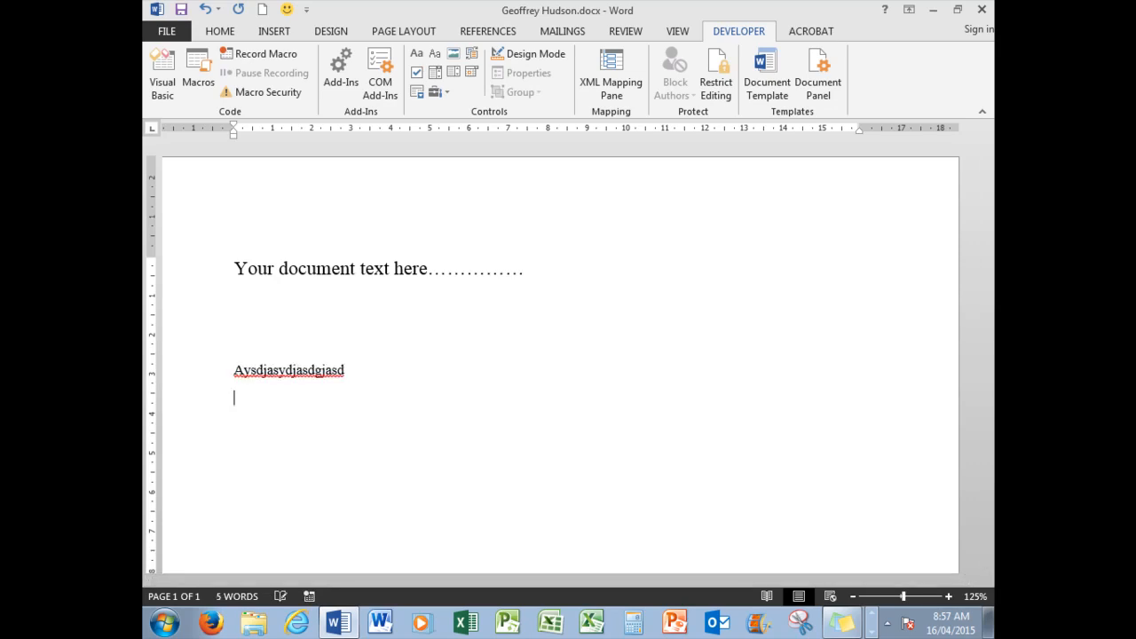
text(Asdajksduugjkhgasd)
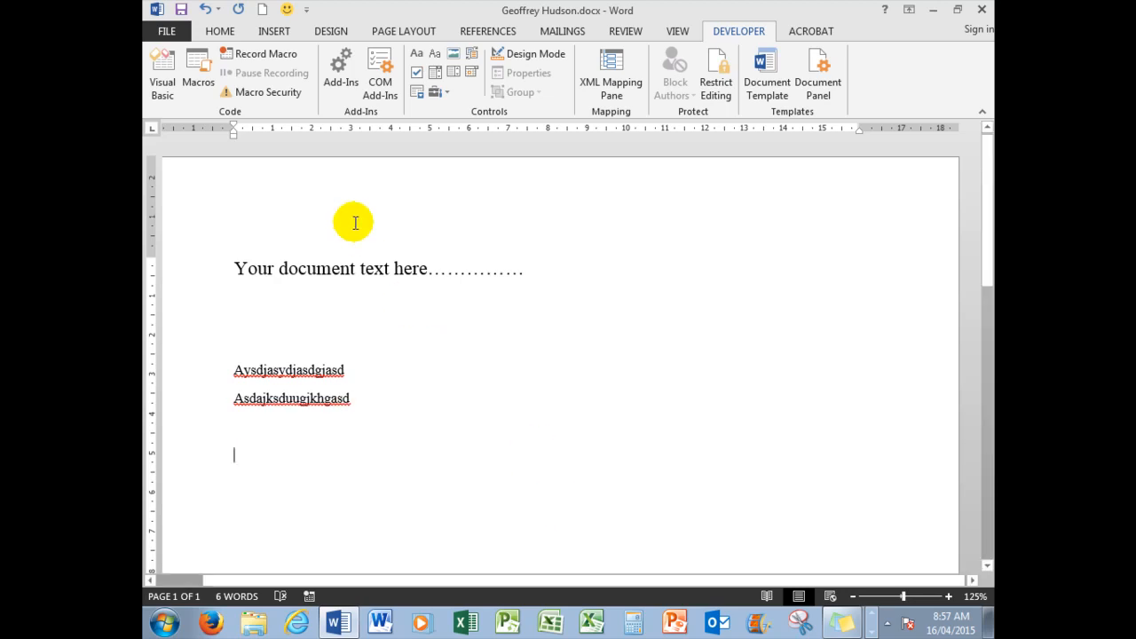
mouse_move(288, 12)
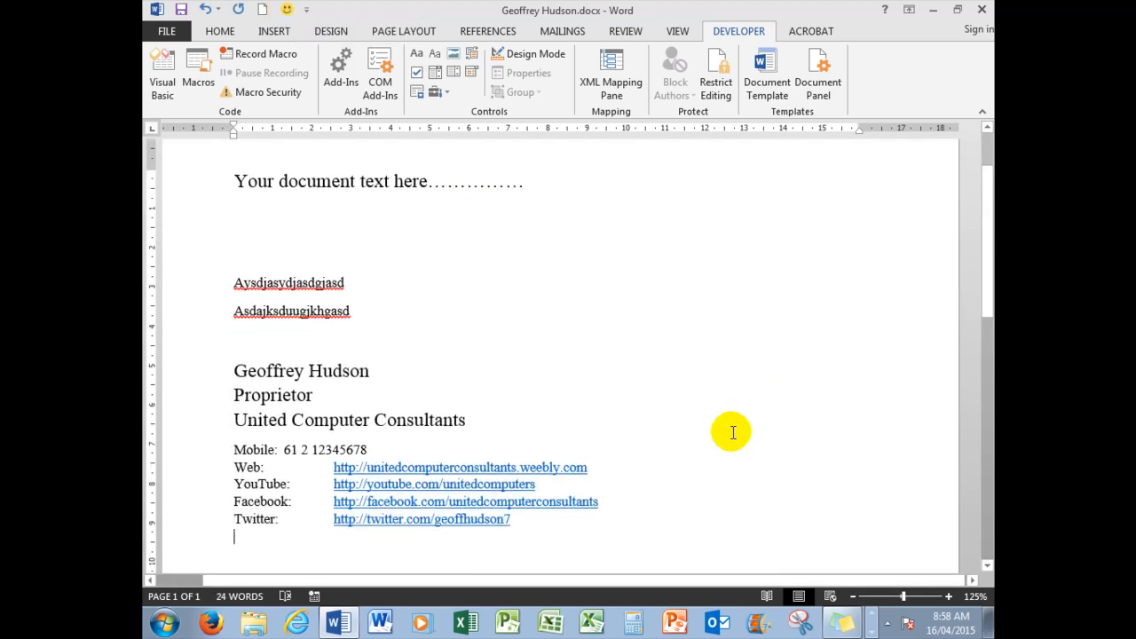
mouse_move(723, 435)
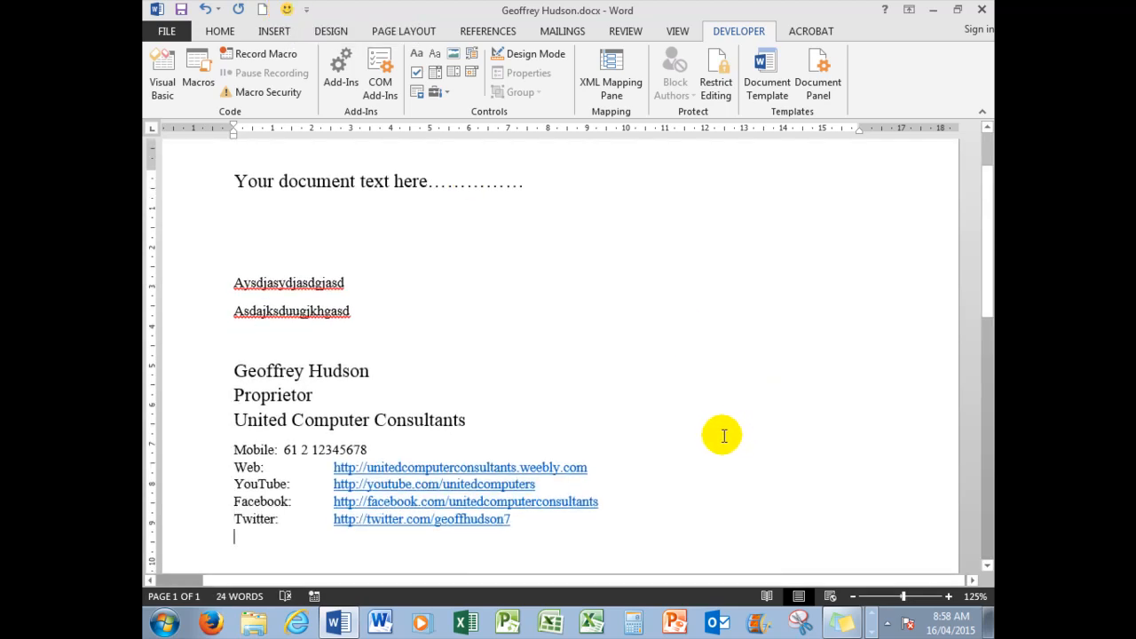
mouse_move(708, 440)
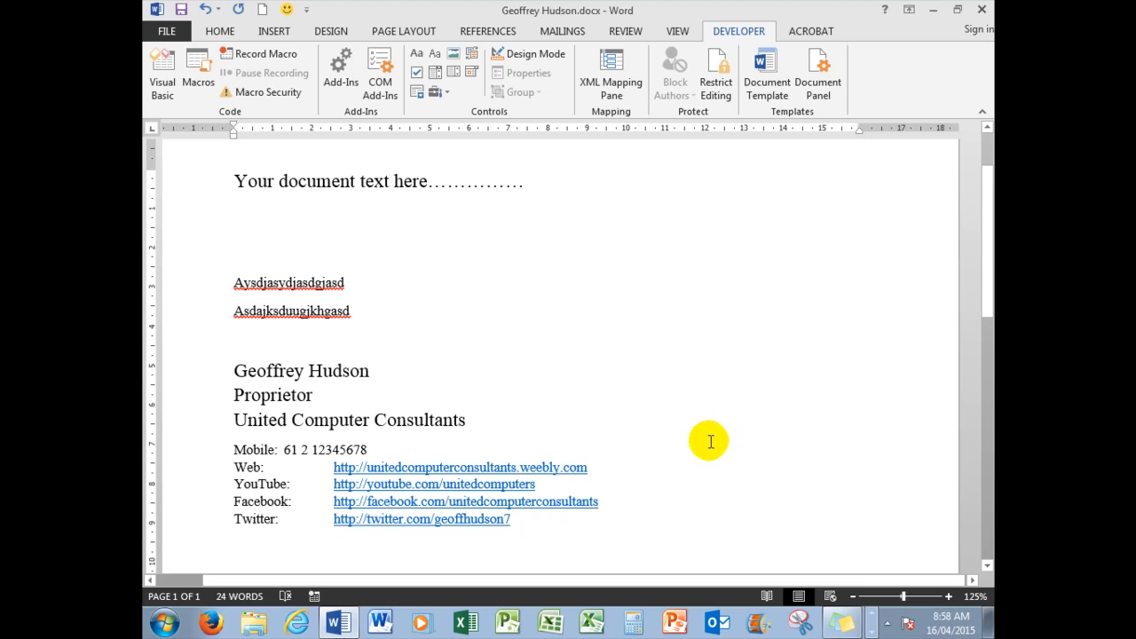
mouse_move(701, 446)
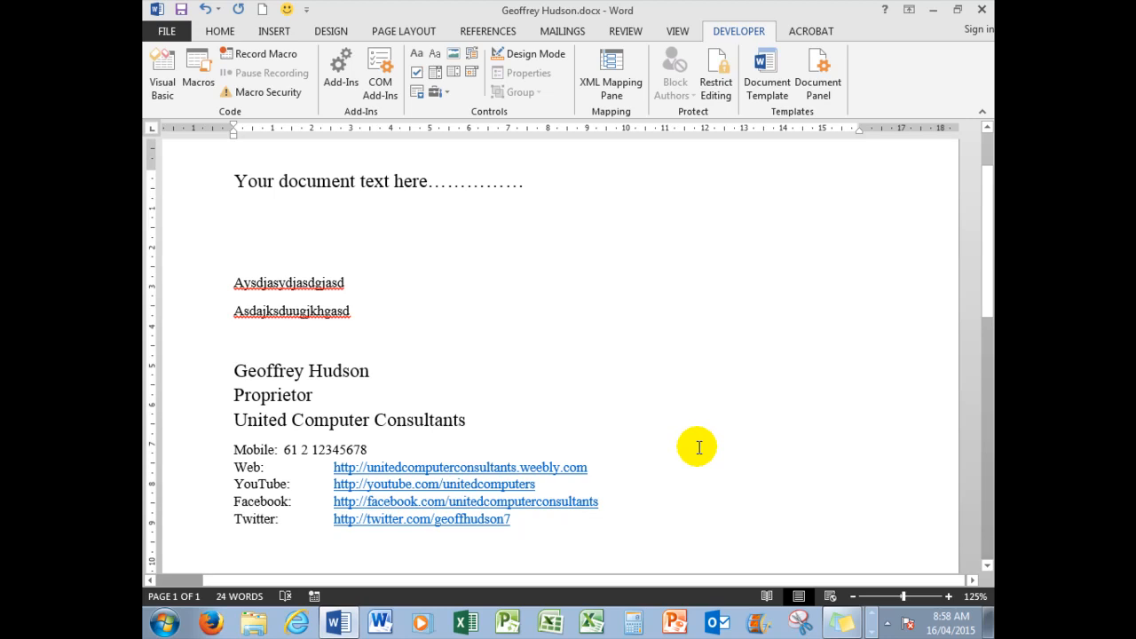
mouse_move(344, 433)
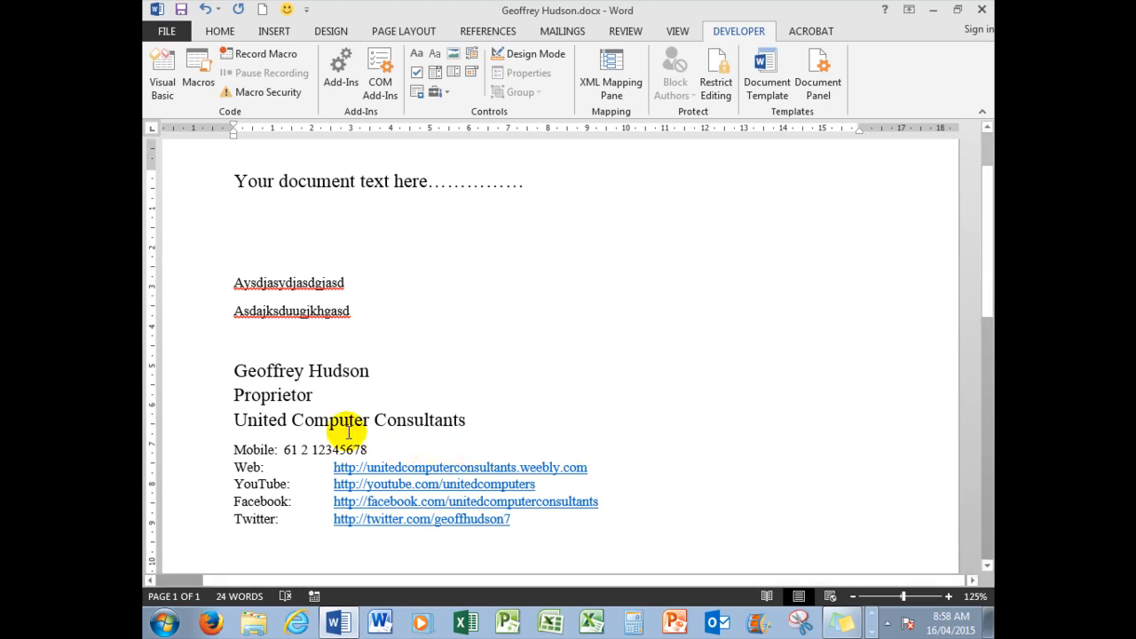
mouse_move(600, 394)
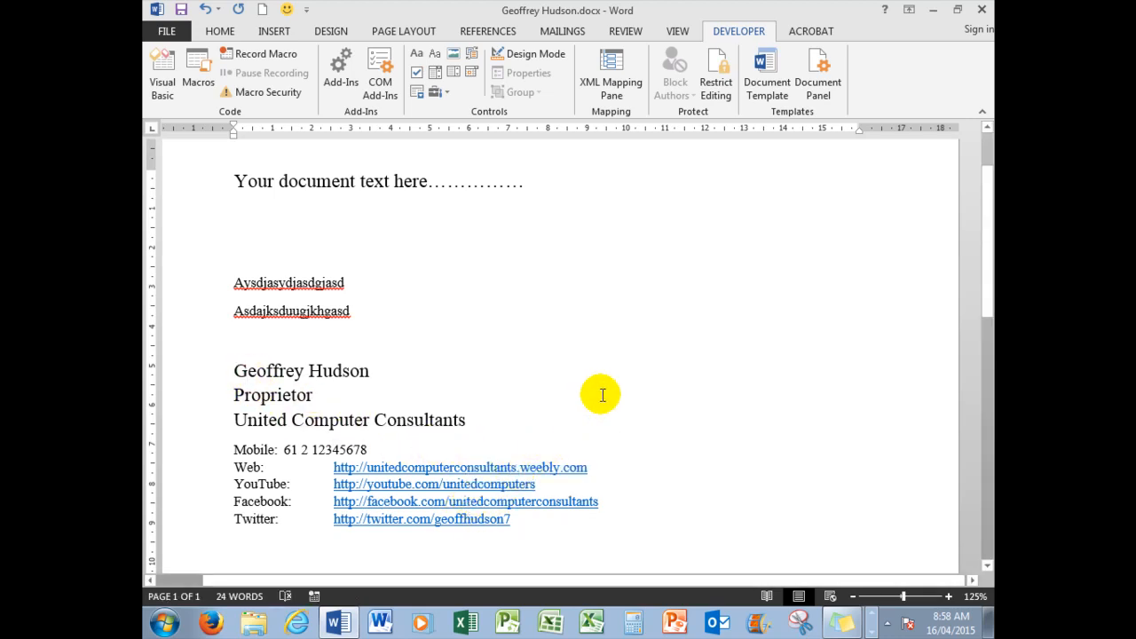